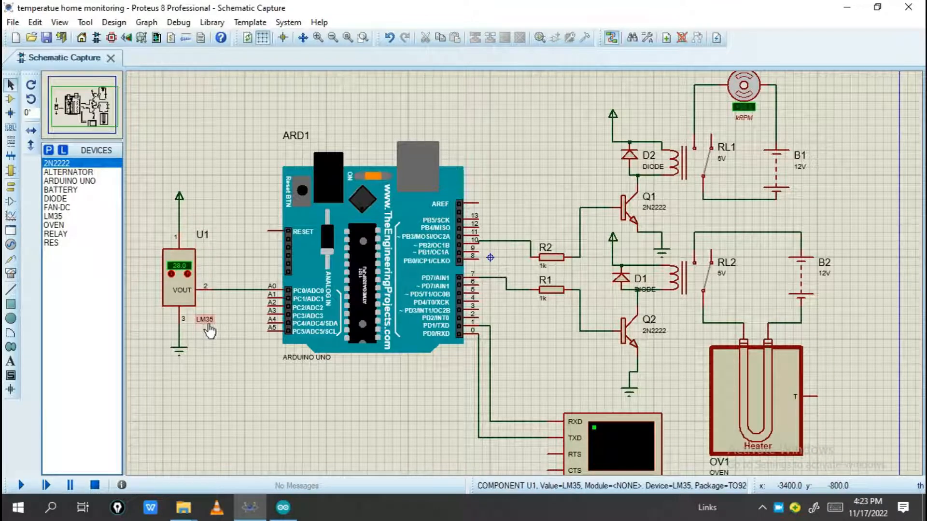
Switch from the Proteus schematic to the temperature_home_monitoring_system sketch in Arduino IDE.
{"action": "left_click", "coordinate": [379, 311]}
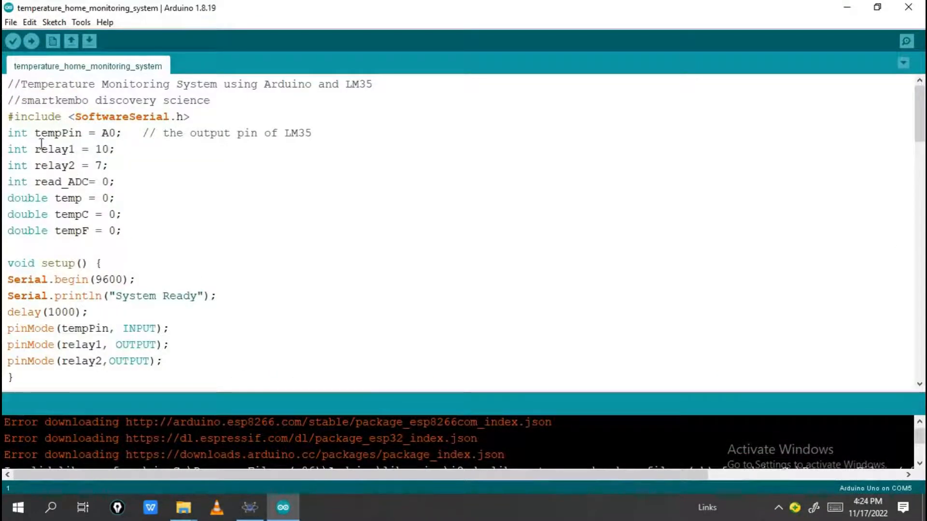
Scroll through the sketch and verify it, compiling to 4444 bytes of program storage.
{"action": "double_click", "coordinate": [177, 116]}
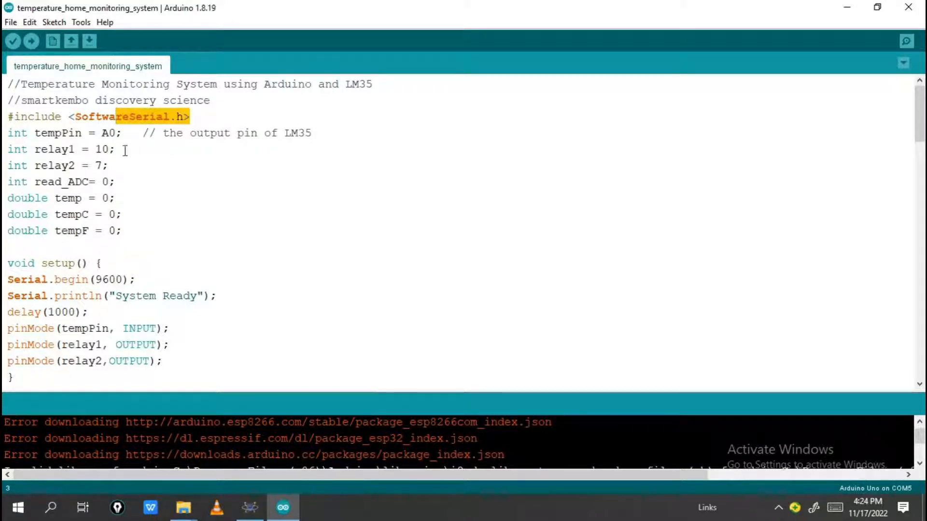
{"action": "mouse_move", "coordinate": [128, 139]}
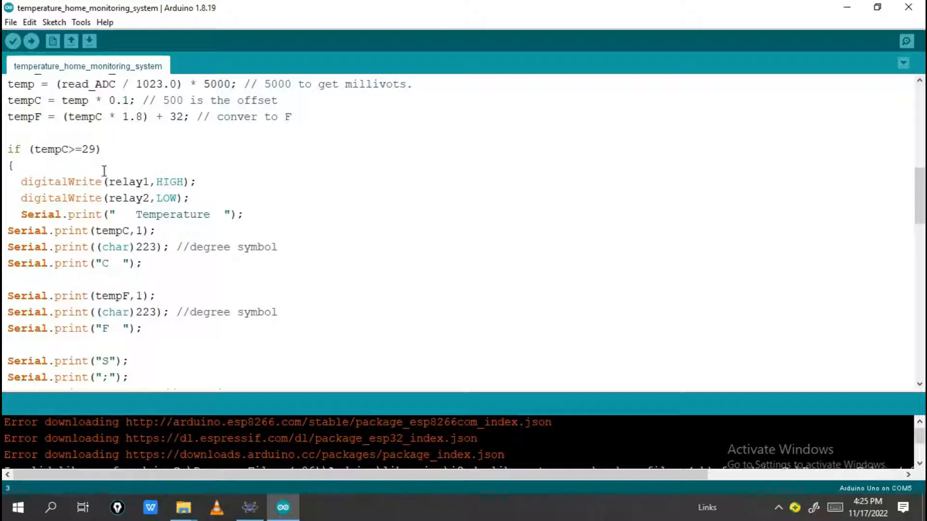
{"action": "scroll", "scroll_direction": "down", "scroll_amount": 3}
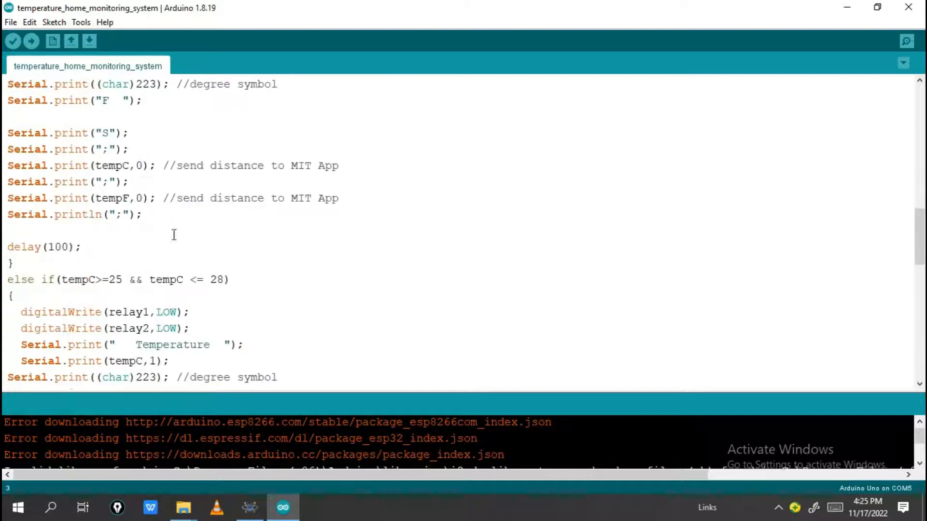
{"action": "left_click", "coordinate": [13, 41]}
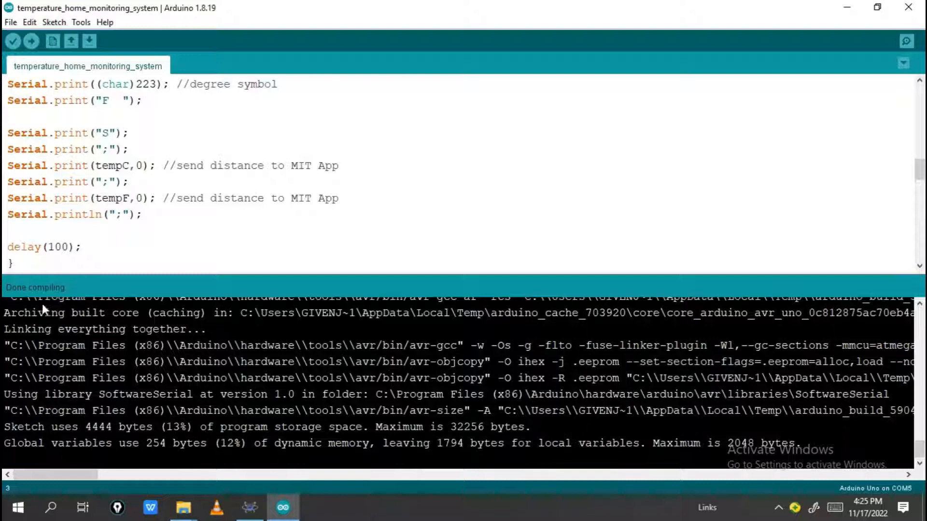
Scroll the build output horizontally and select the compiled .hex file path.
{"action": "left_click_drag", "start_coordinate": [56, 474], "coordinate": [160, 475]}
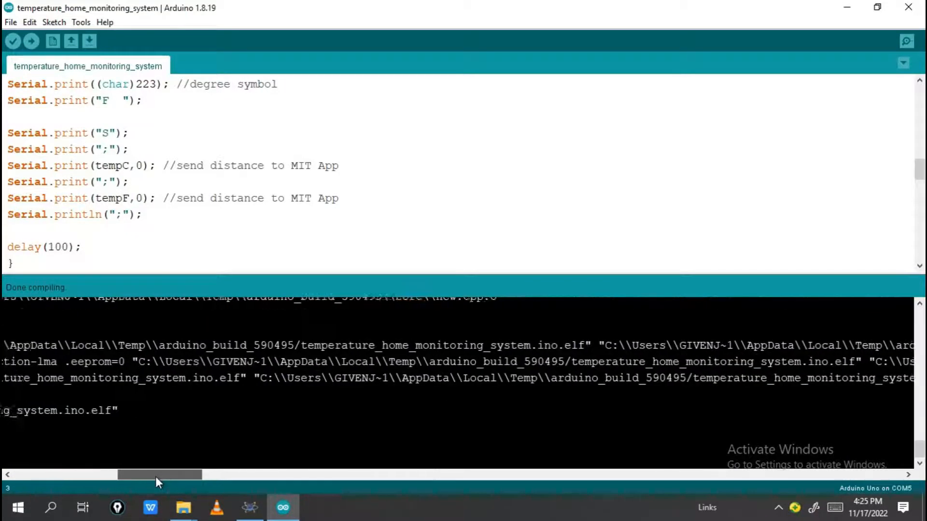
{"action": "left_click_drag", "start_coordinate": [159, 474], "coordinate": [177, 475]}
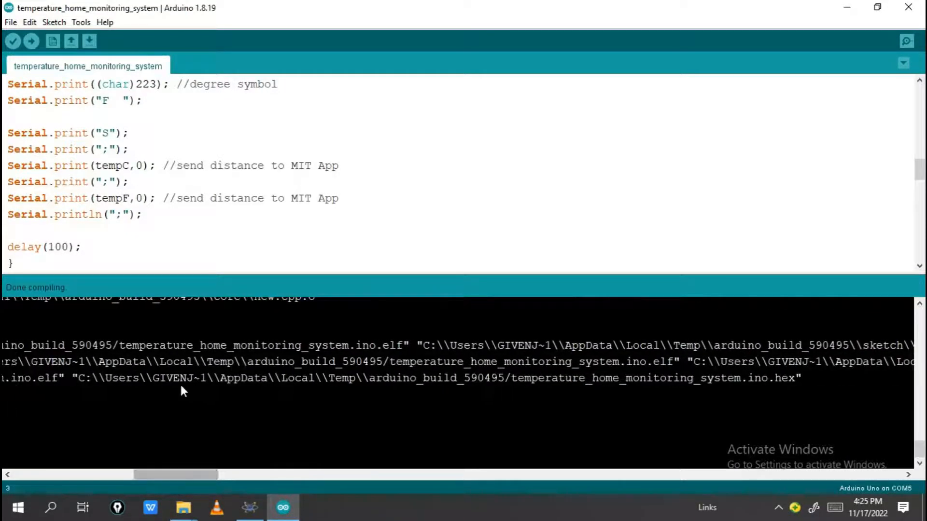
{"action": "left_click_drag", "start_coordinate": [176, 475], "coordinate": [169, 477]}
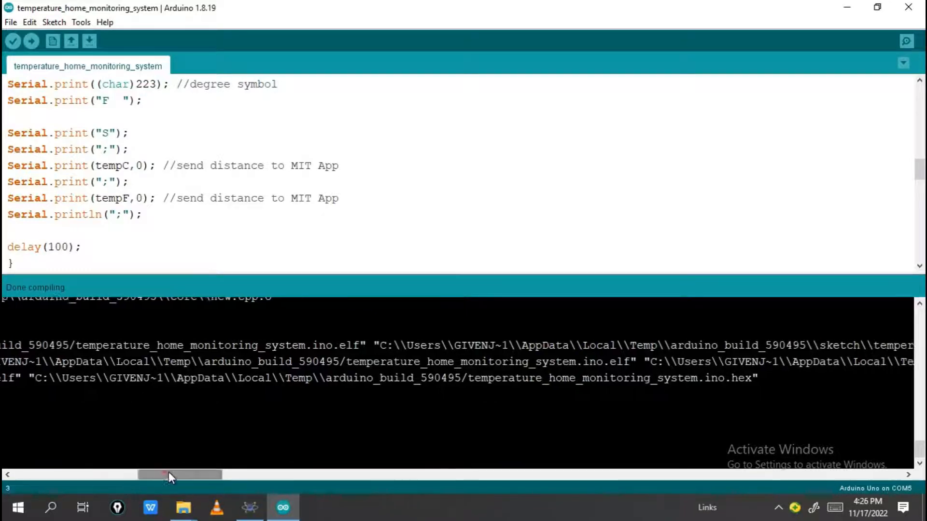
{"action": "left_click_drag", "start_coordinate": [165, 474], "coordinate": [186, 475]}
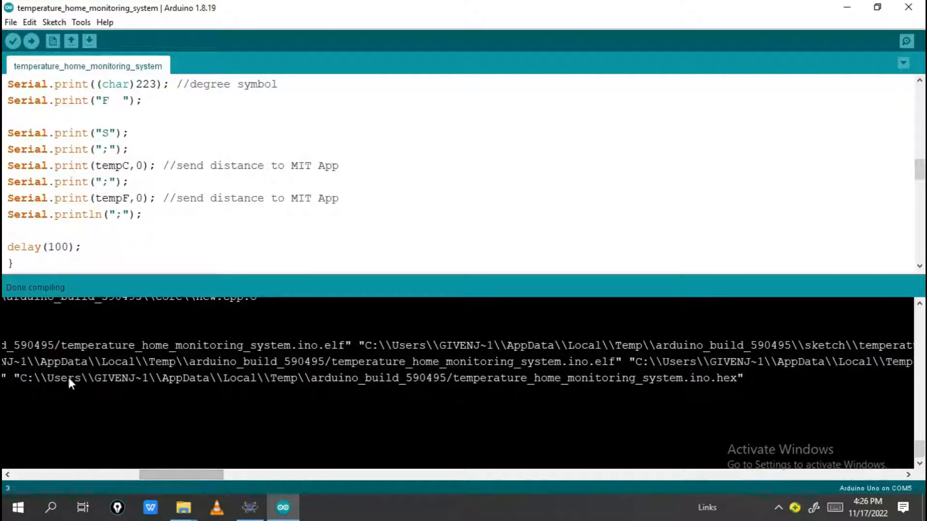
{"action": "left_click_drag", "start_coordinate": [17, 377], "coordinate": [99, 377]}
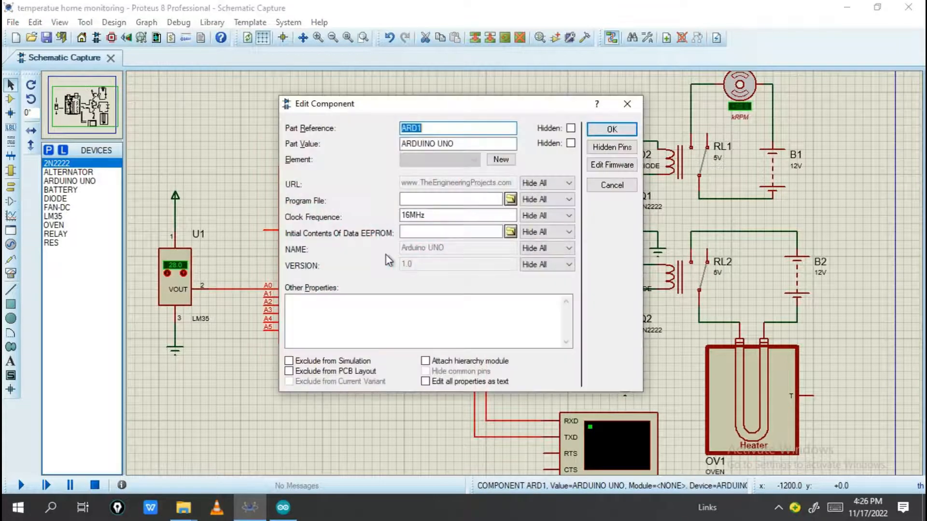
Paste the copied .hex path into the Arduino Uno's Program File field.
{"action": "right_click", "coordinate": [450, 200]}
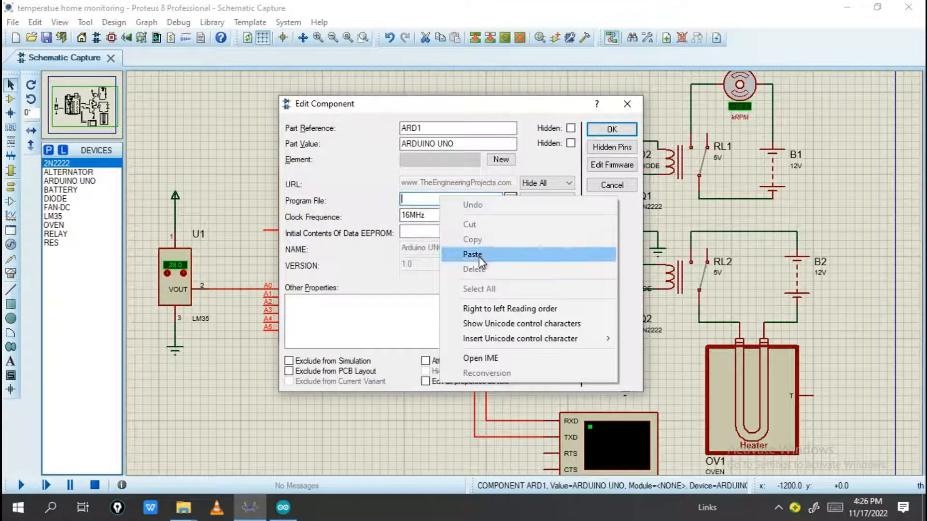
{"action": "left_click", "coordinate": [611, 129]}
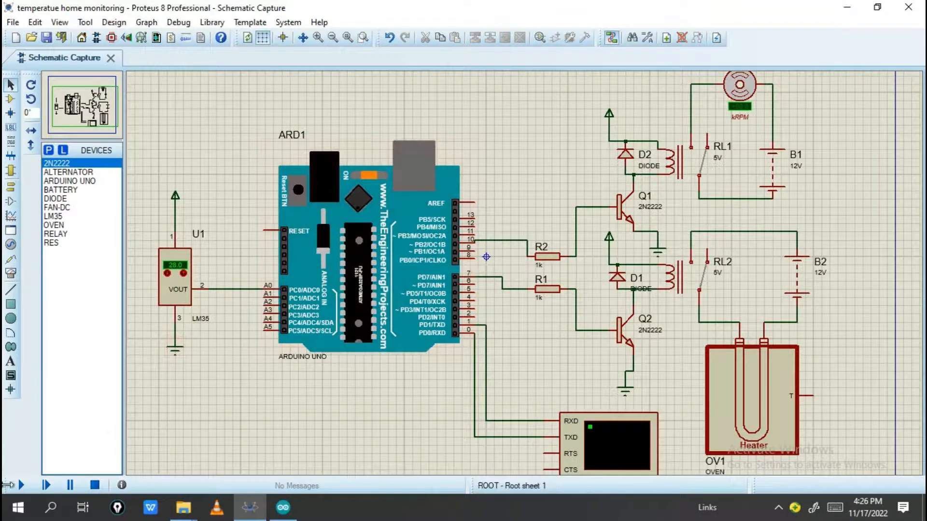
Start the simulation so the virtual terminal shows 28.3°C and 83.0°F.
{"action": "left_click", "coordinate": [21, 484]}
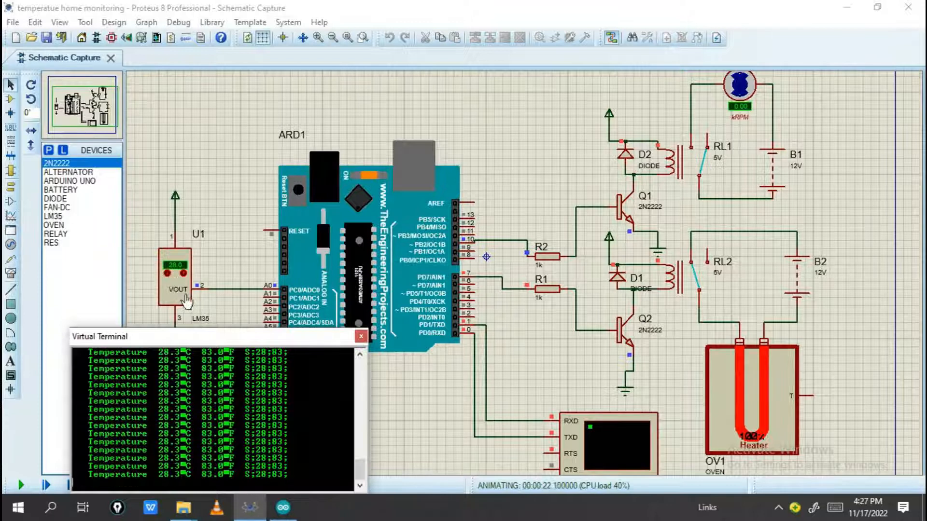
{"action": "mouse_move", "coordinate": [248, 305]}
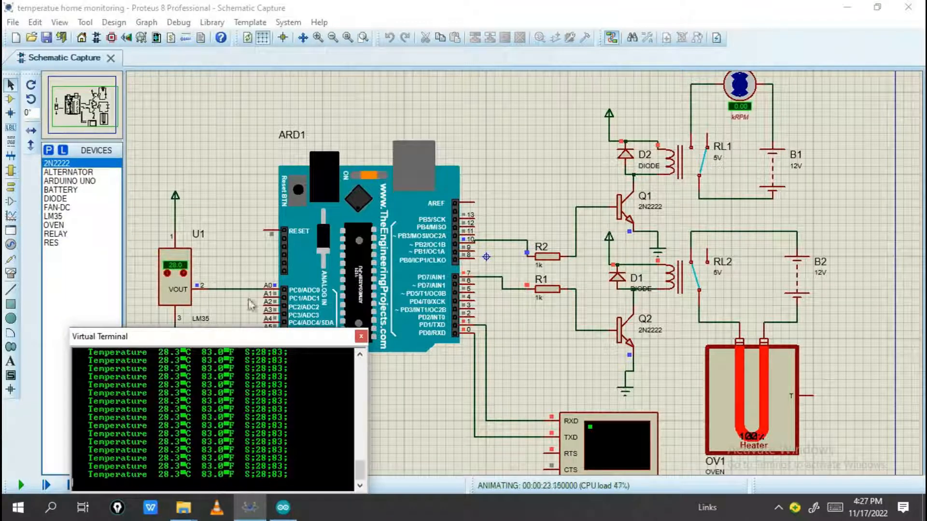
{"action": "mouse_move", "coordinate": [221, 319]}
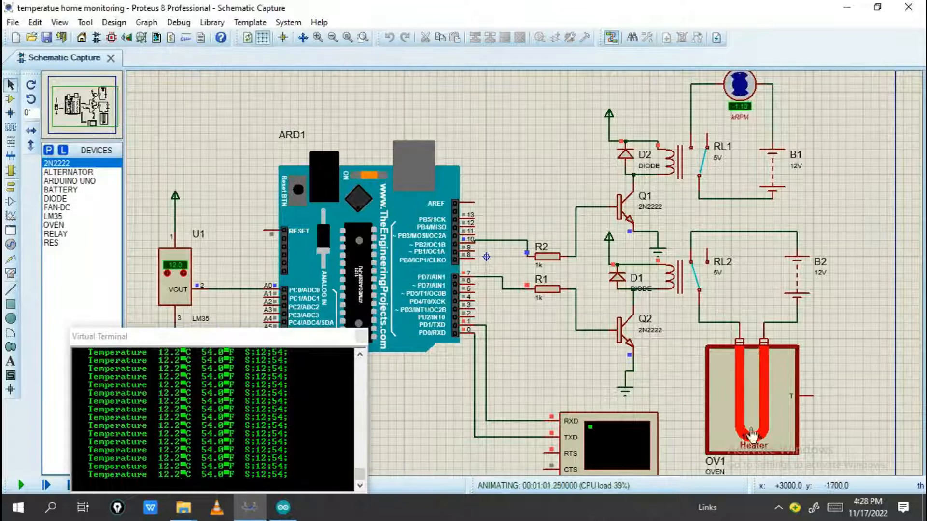
{"action": "mouse_move", "coordinate": [316, 353]}
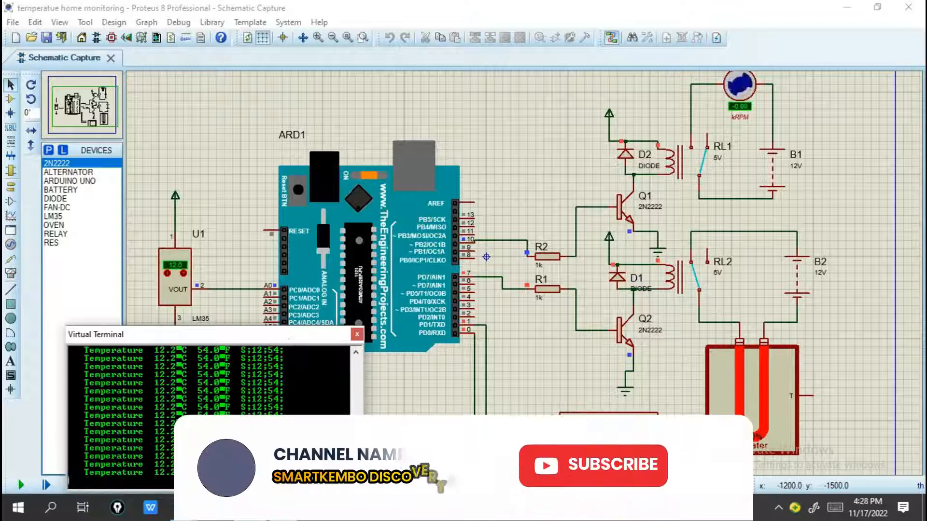
{"action": "left_click", "coordinate": [593, 464]}
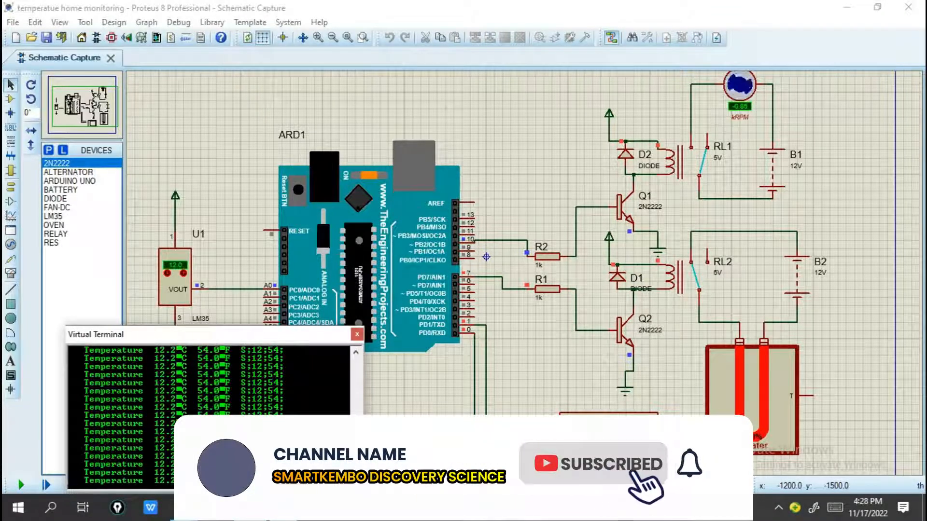